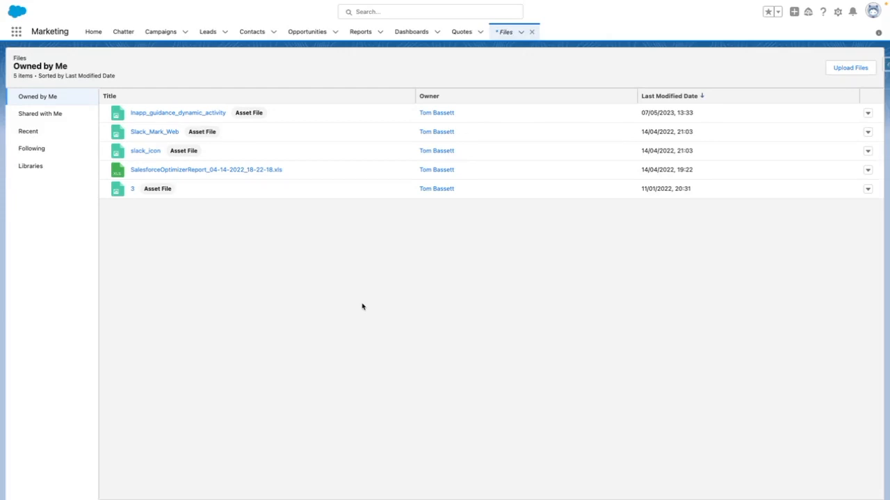
Choose Public Link from the file's row menu to reach its link settings.
left_click(867, 113)
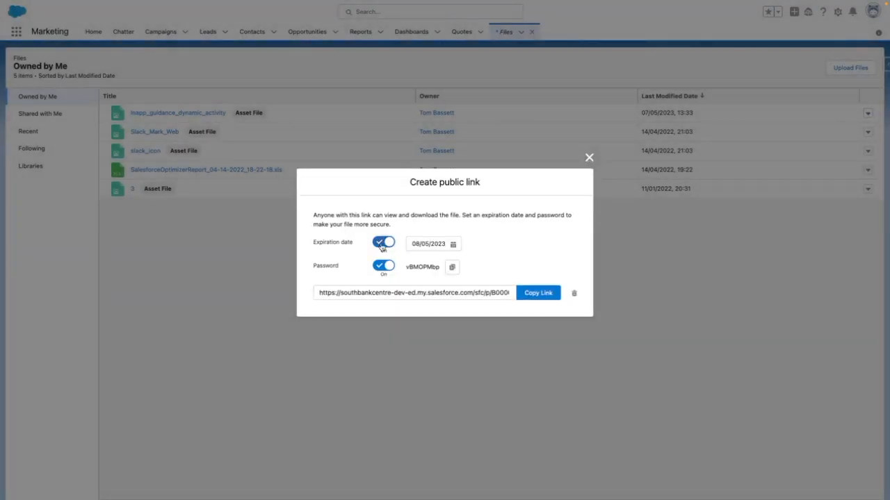
Switch on an expiration date and a generated password for the public link.
left_click(383, 242)
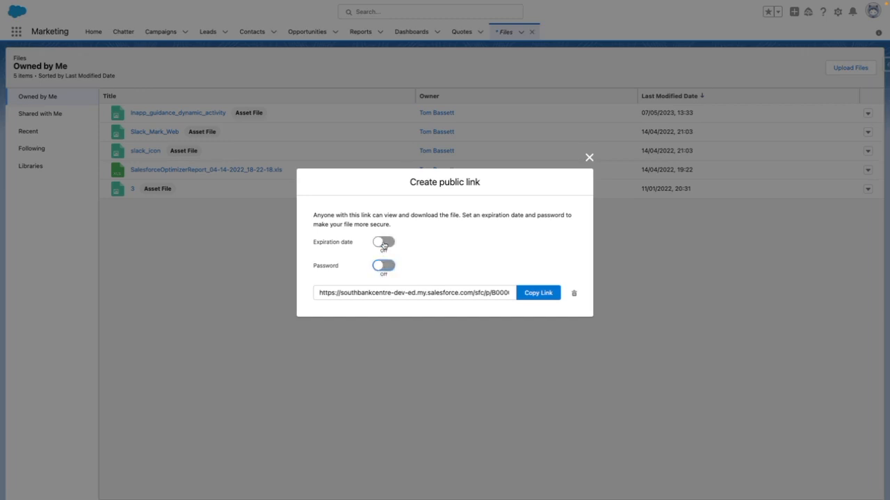
left_click(384, 242)
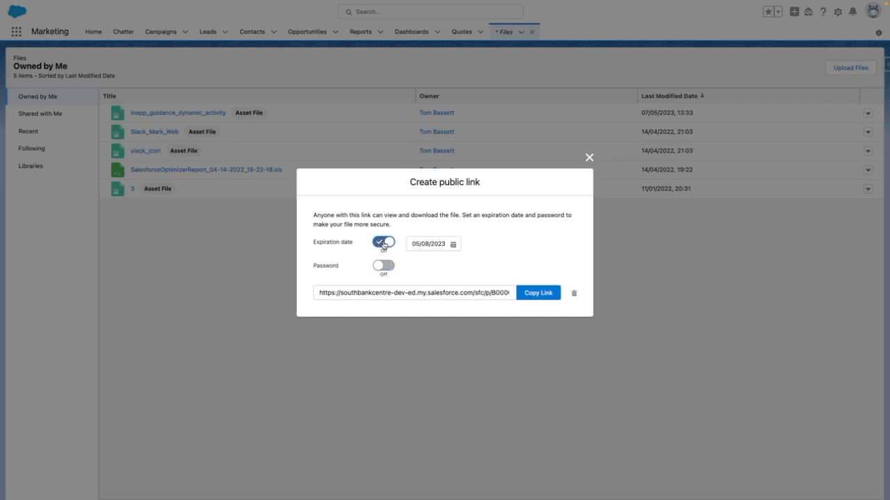
left_click(384, 241)
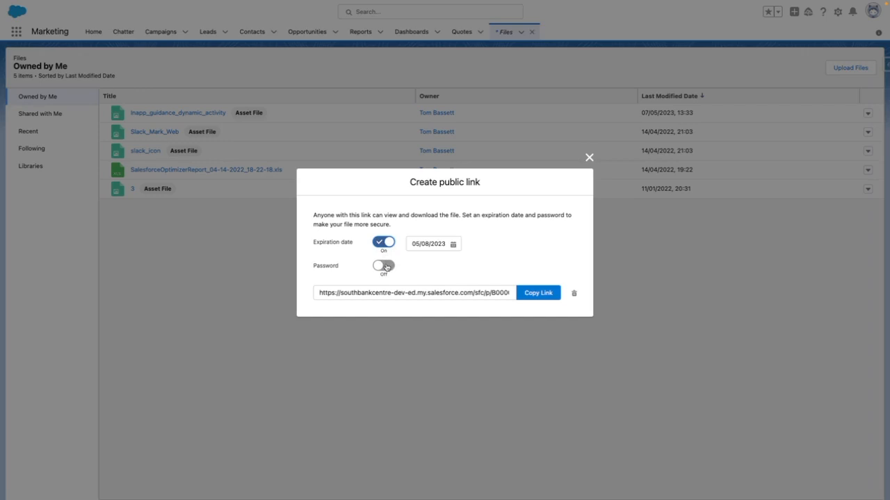
left_click(384, 267)
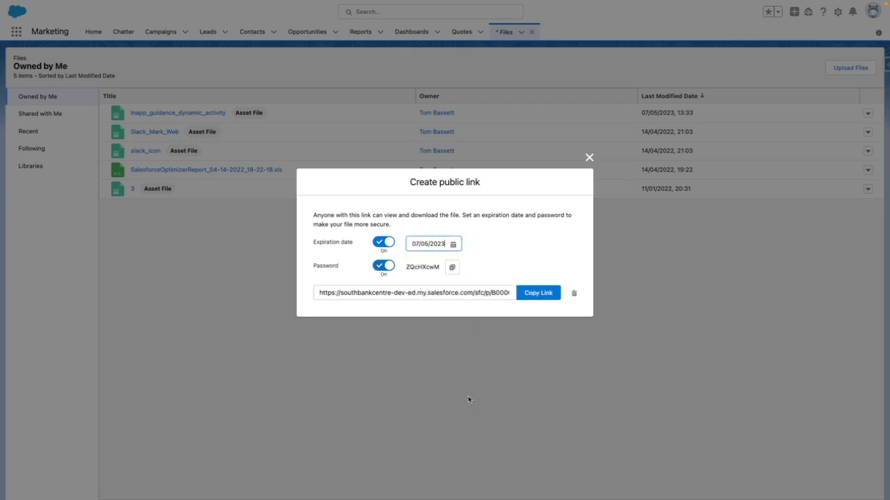
Change the link's expiration date to 8 May 2023 from the calendar.
left_click(453, 243)
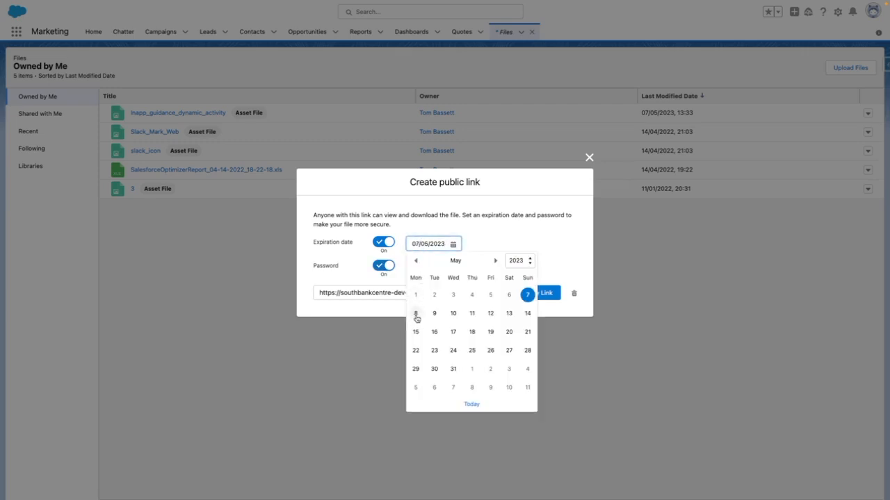
left_click(414, 312)
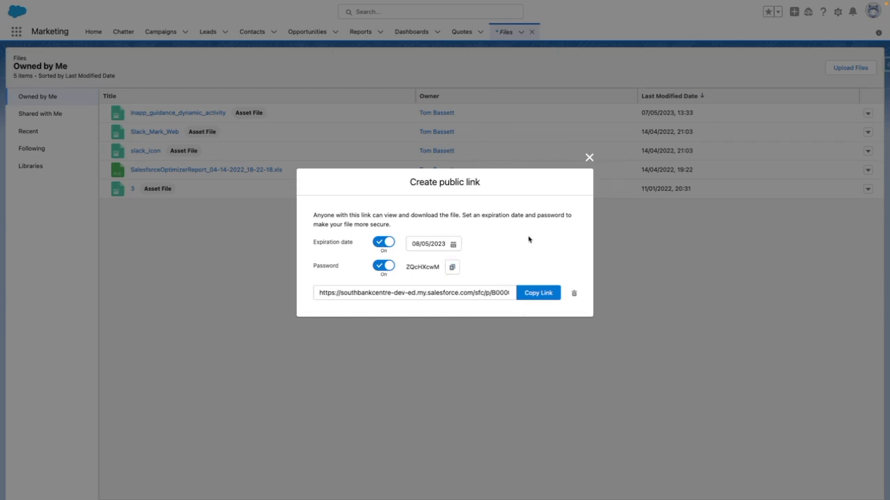
left_click(538, 292)
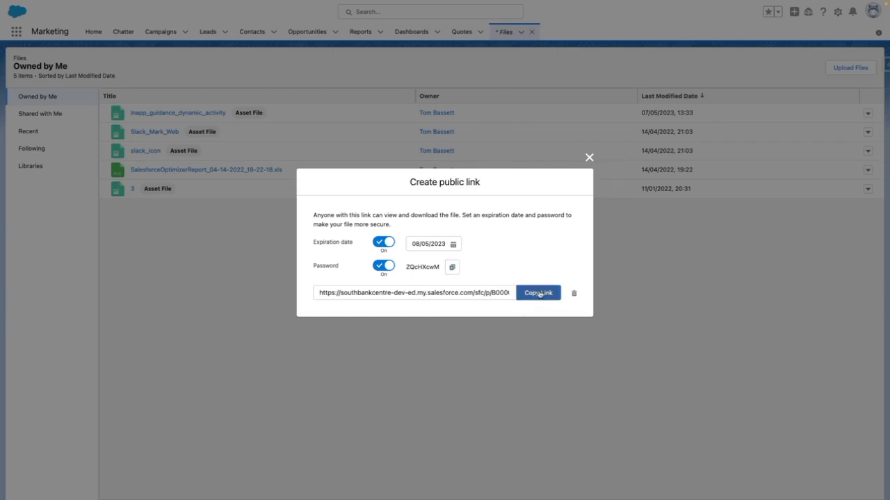
left_click(538, 292)
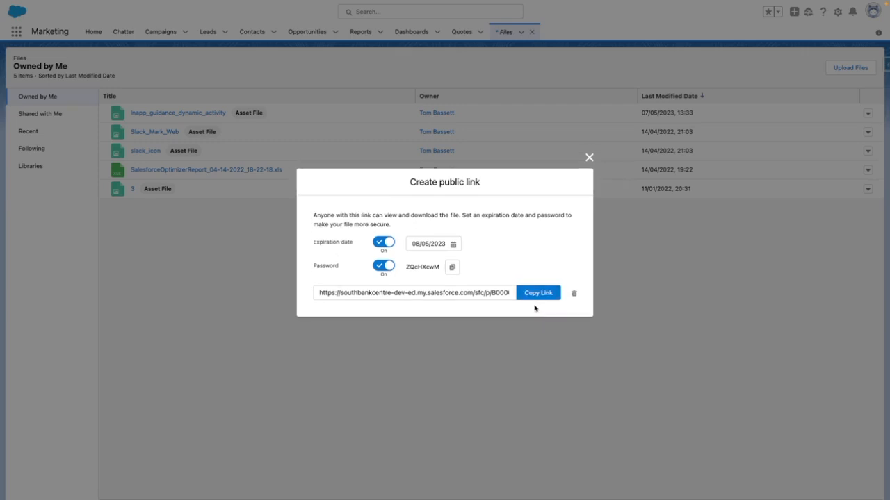
mouse_move(575, 292)
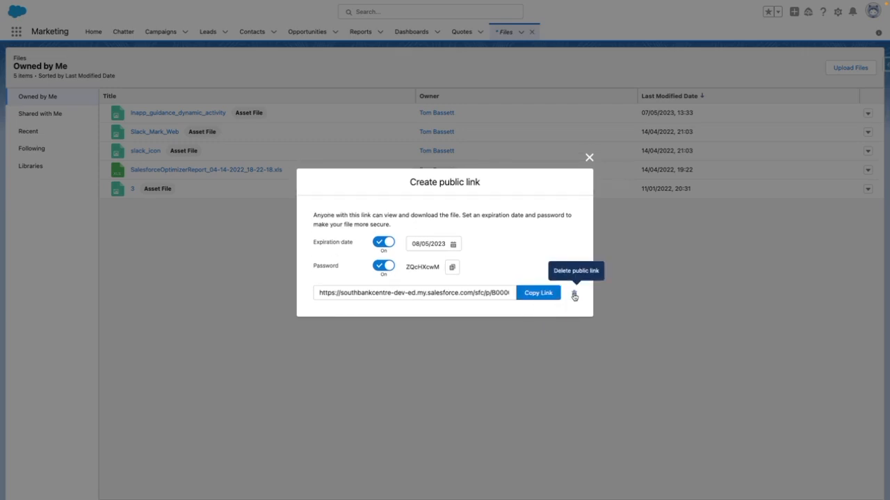
mouse_move(574, 295)
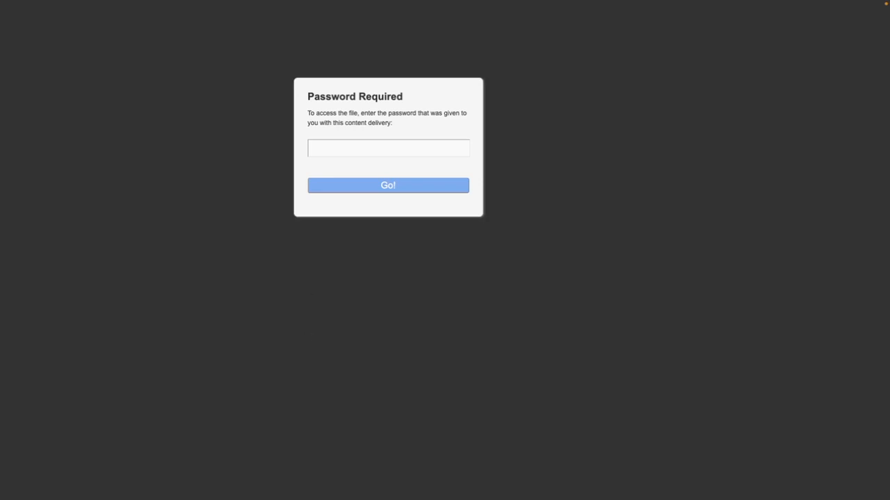
Enter the required password at the shared link's prompt so the file preview loads.
left_click(386, 185)
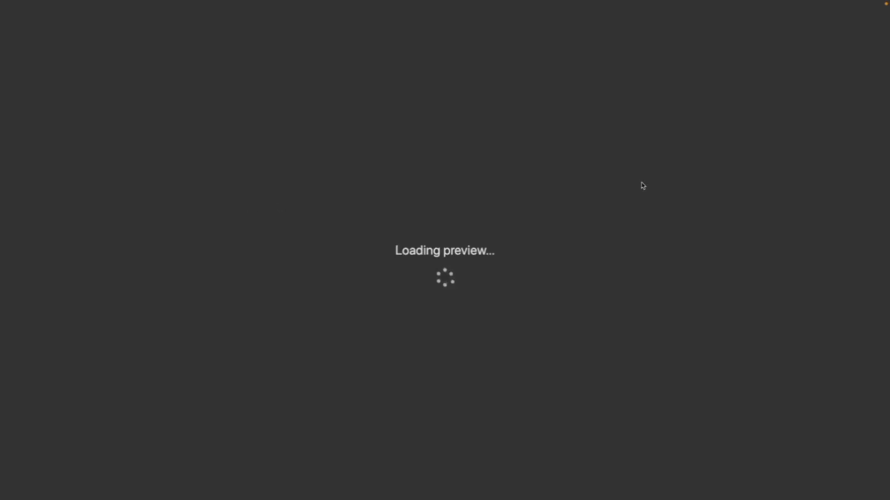